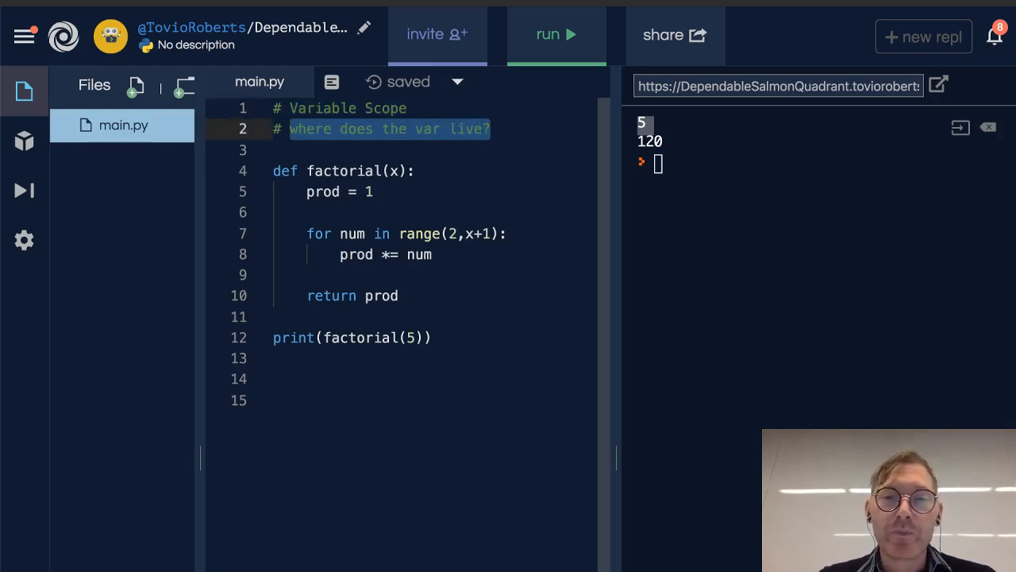
- Fold and unfold the factorial function, then select the prod variable inside it
{"action": "left_click", "coordinate": [260, 172]}
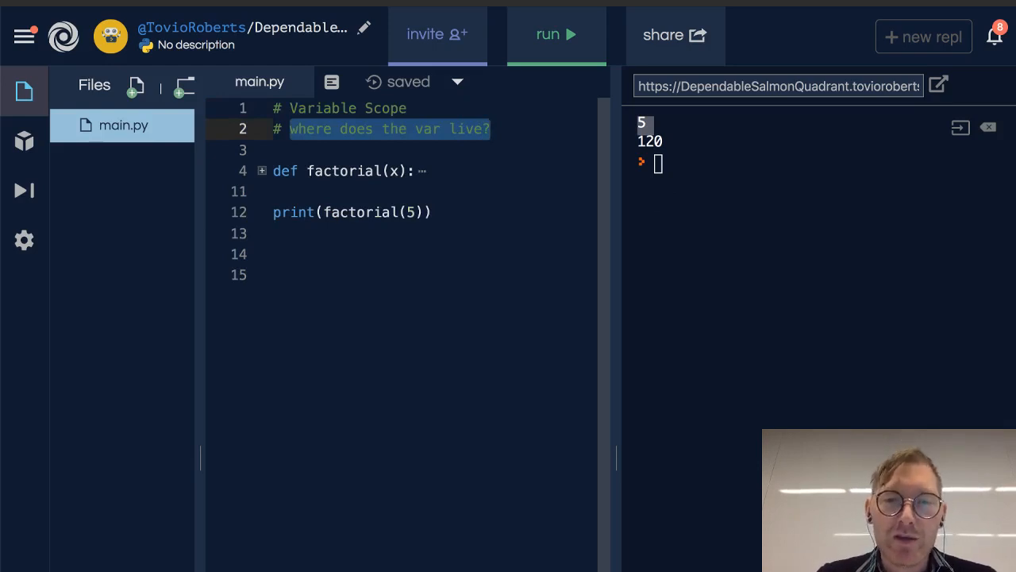
{"action": "left_click", "coordinate": [260, 171]}
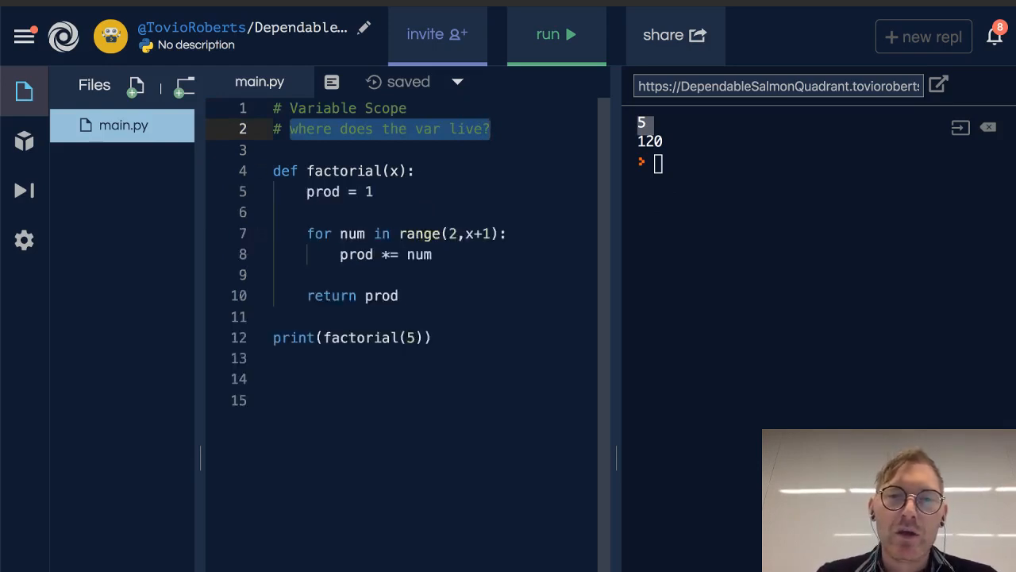
{"action": "left_click", "coordinate": [391, 171]}
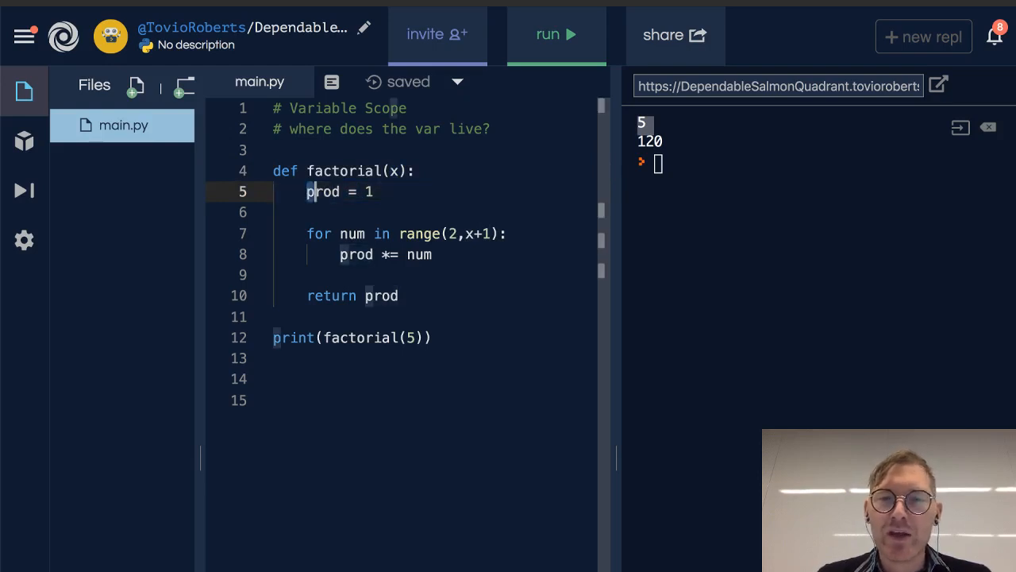
{"action": "double_click", "coordinate": [320, 190]}
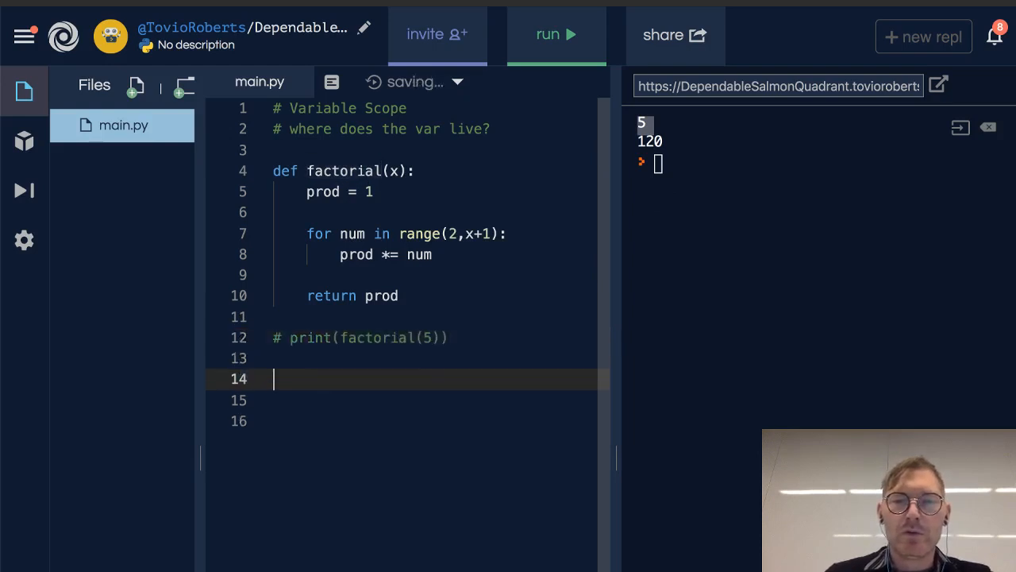
- Add print(prod) outside the function and run it, getting a NameError
{"action": "type", "text": "print"}
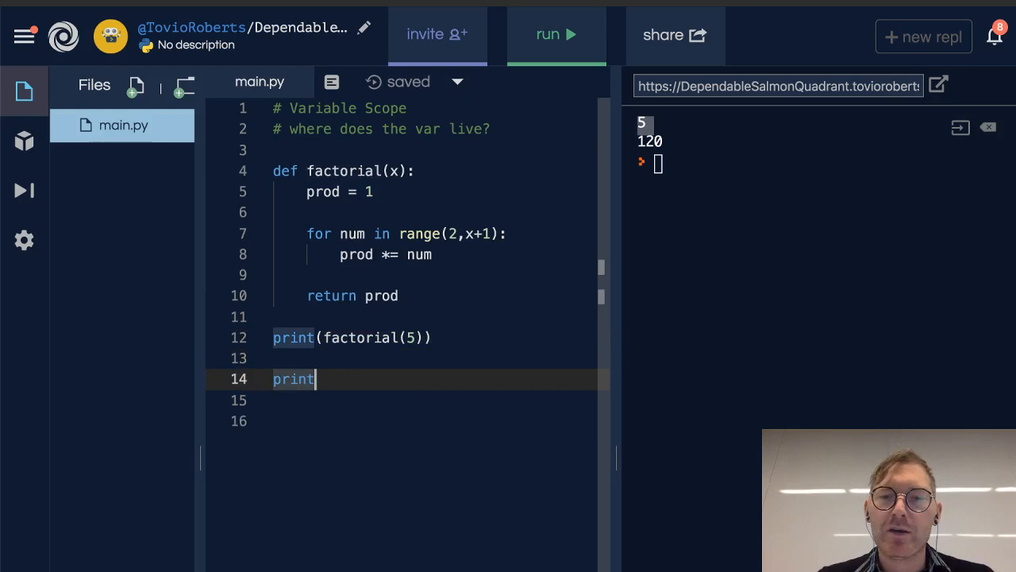
{"action": "type", "text": "(prod)"}
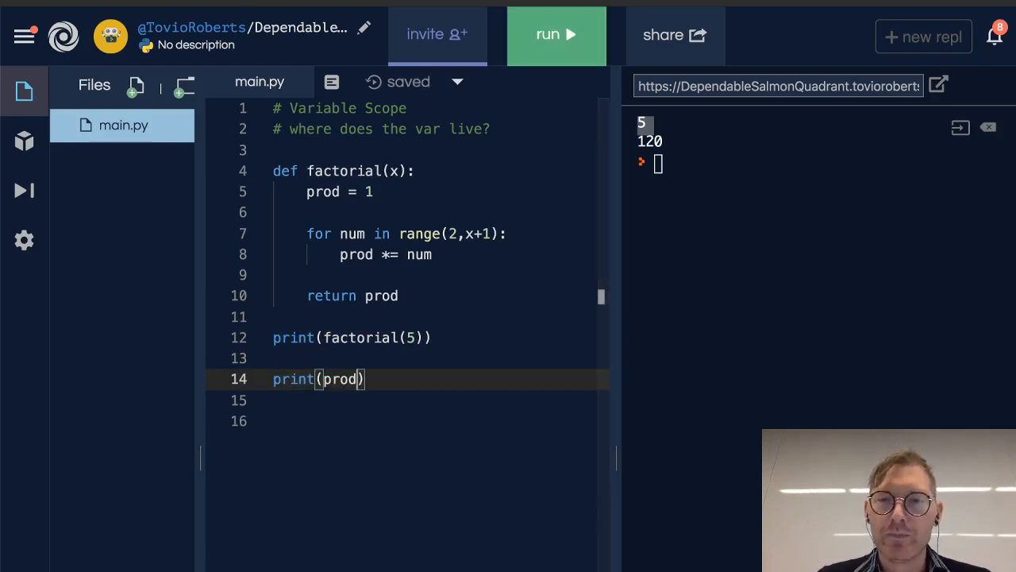
{"action": "left_click", "coordinate": [556, 35]}
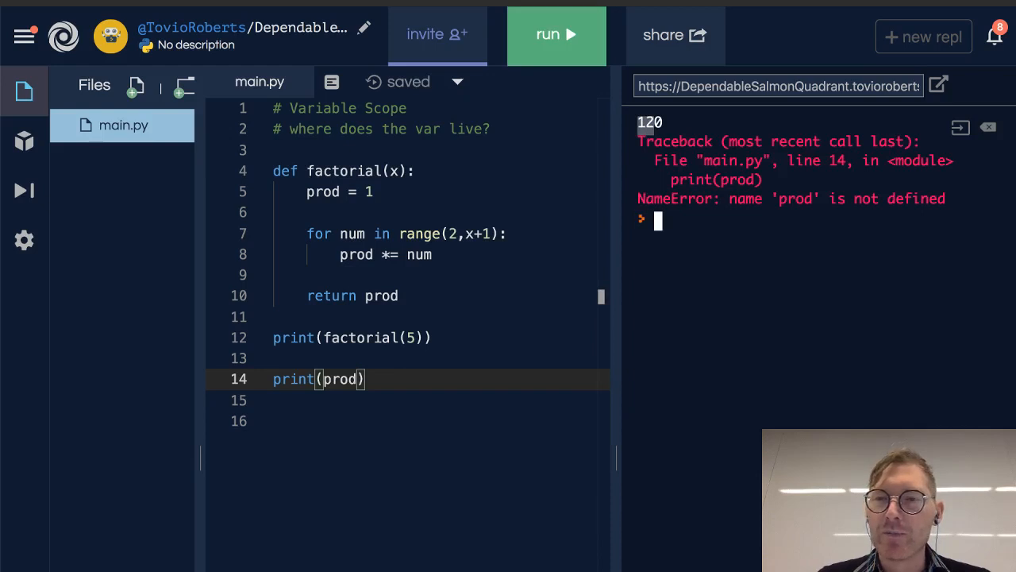
{"action": "left_click", "coordinate": [556, 35]}
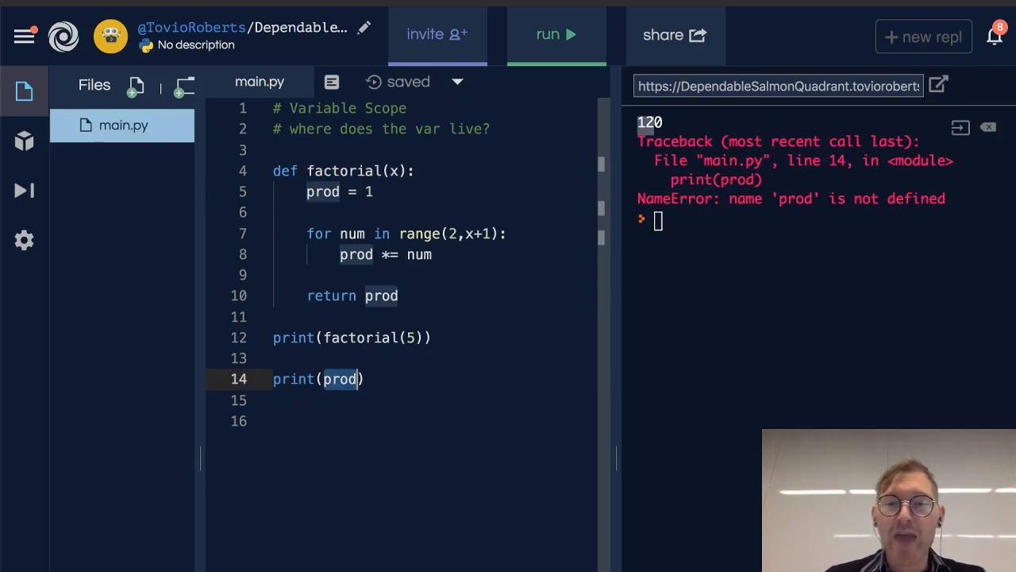
- Run print(x) and then print(num) outside the function, each raising NameError
{"action": "type", "text": "x"}
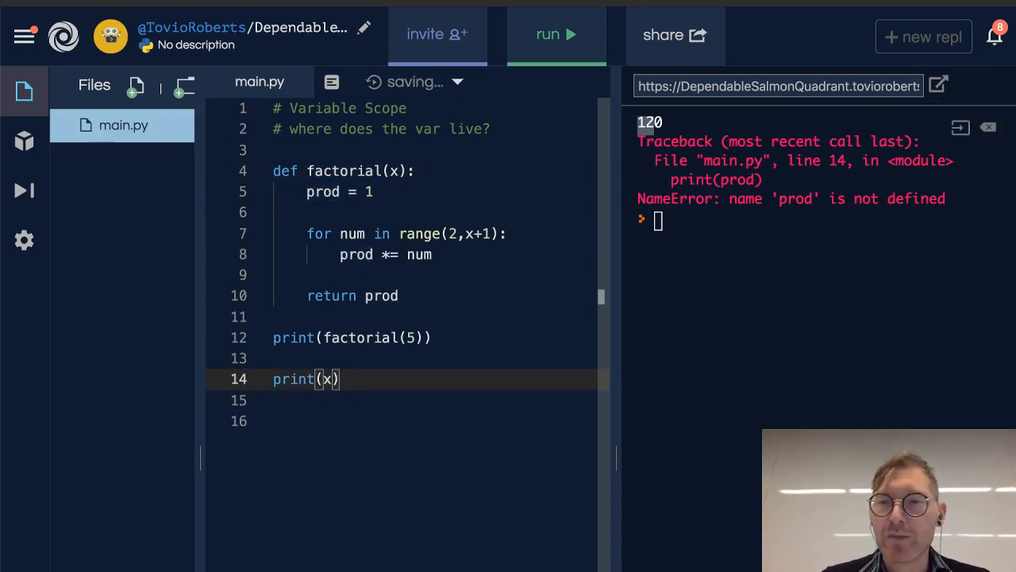
{"action": "left_click", "coordinate": [555, 35]}
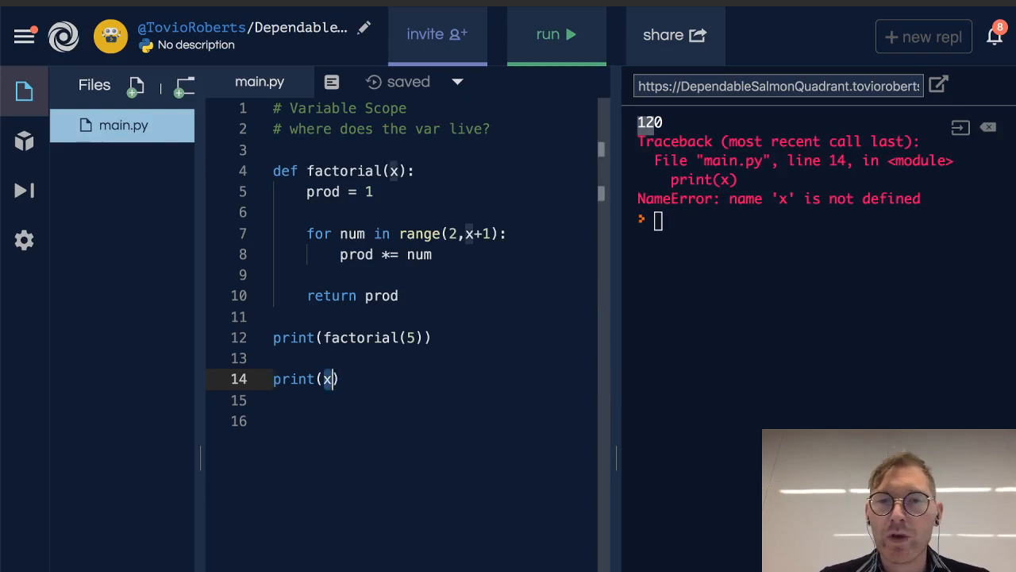
{"action": "type", "text": "num"}
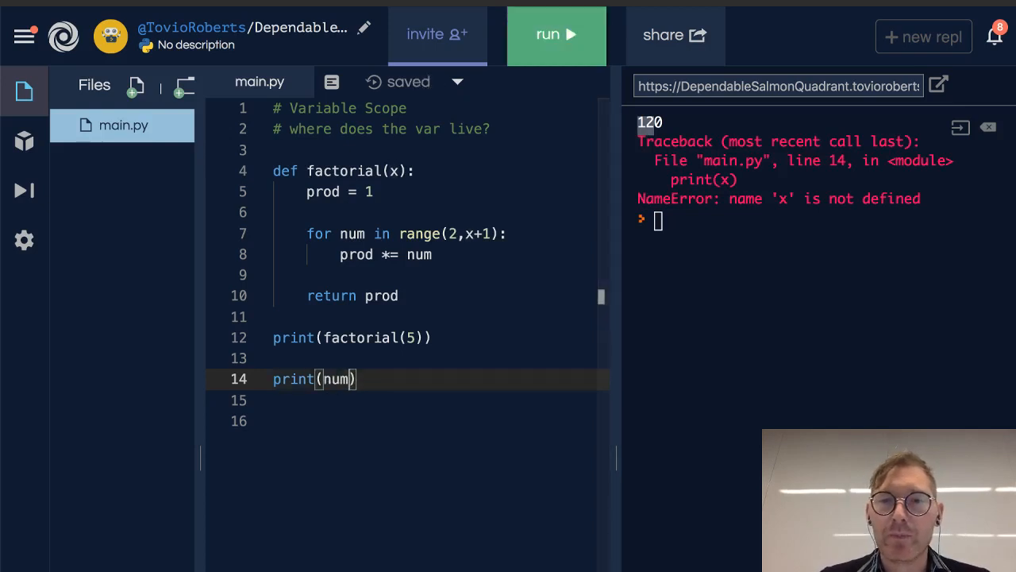
{"action": "left_click", "coordinate": [555, 35]}
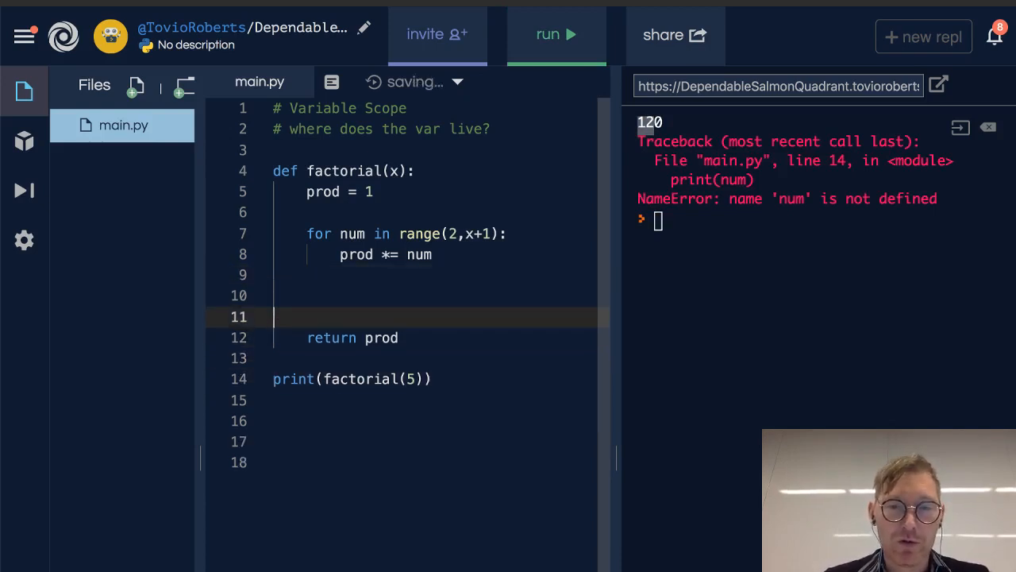
- Add print(num) inside the loop and run, so the console shows 5 then 120
{"action": "type", "text": "print(num)"}
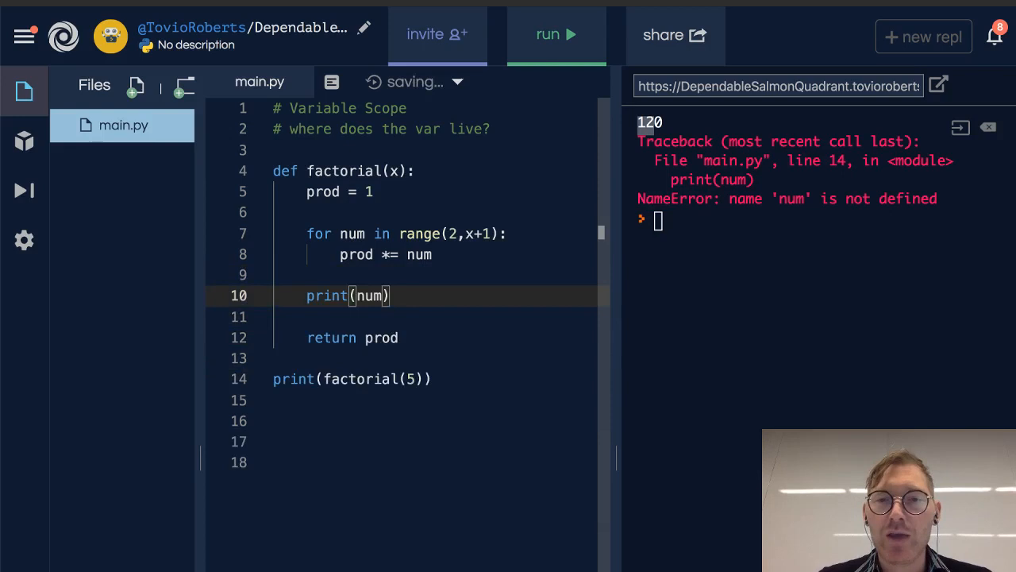
{"action": "left_click", "coordinate": [556, 35]}
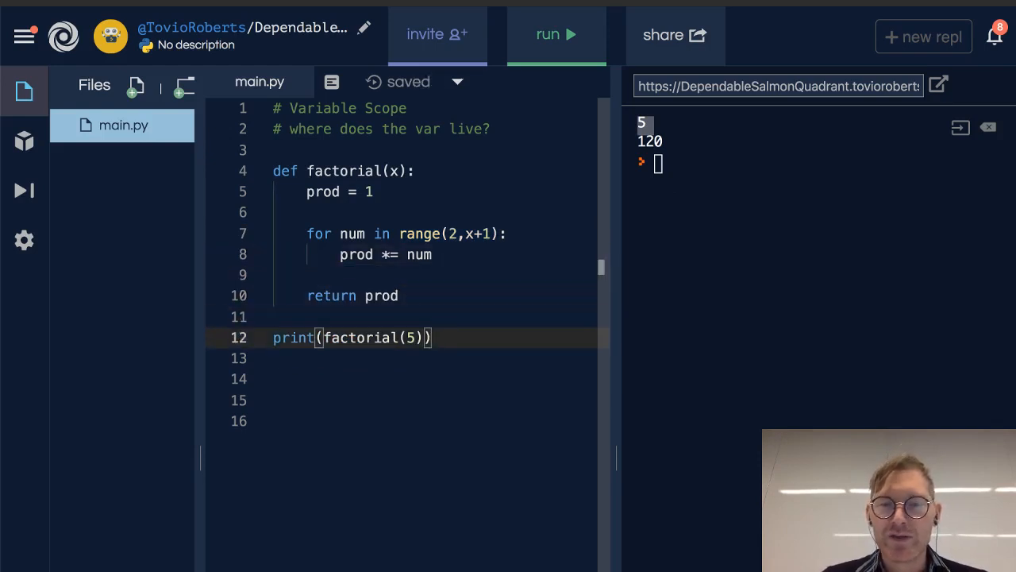
- Define global x = 200 above factorial, add print(x) after the call, run to get 120 and 200
{"action": "key", "text": "Enter"}
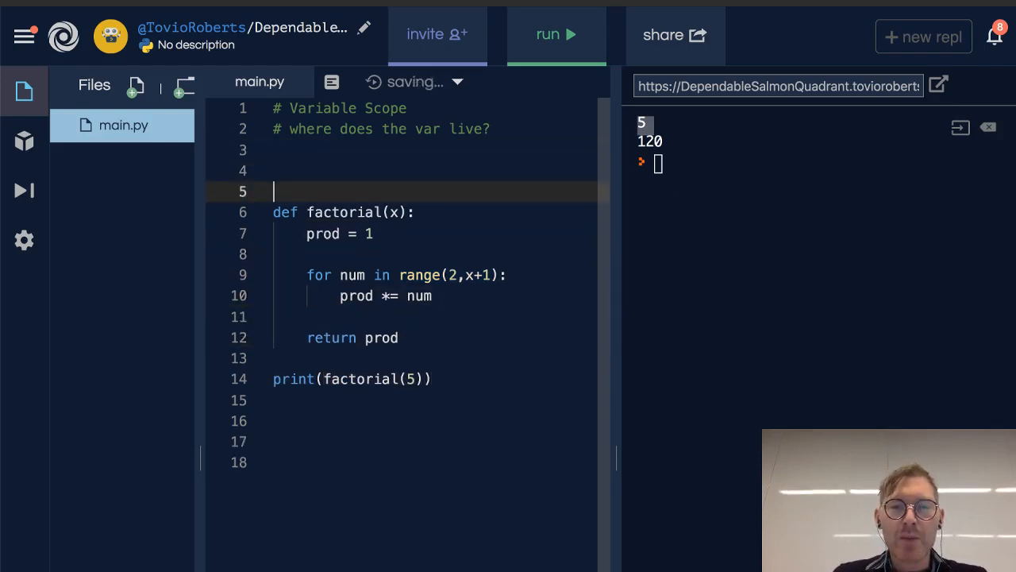
{"action": "type", "text": "x"}
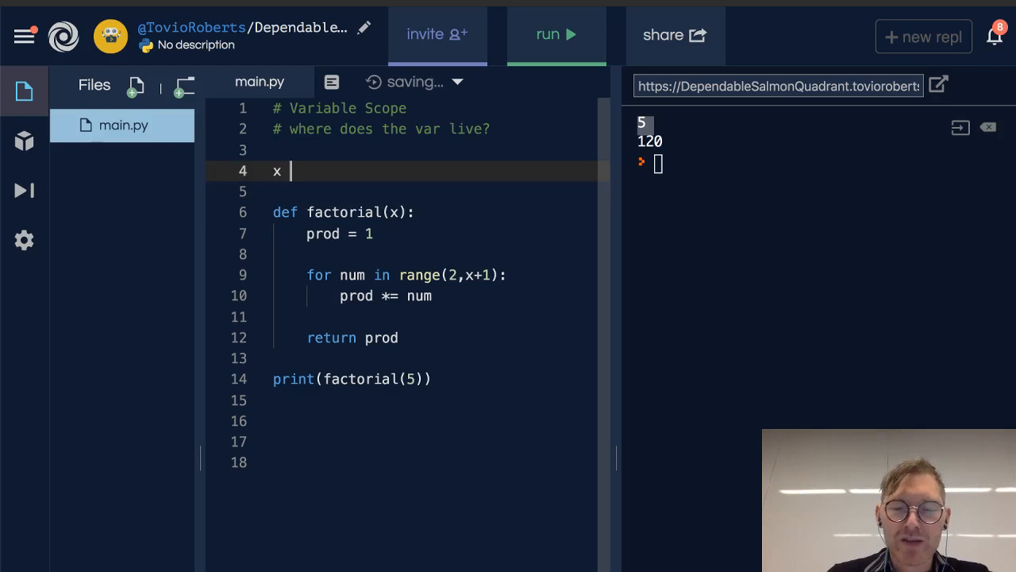
{"action": "type", "text": "="}
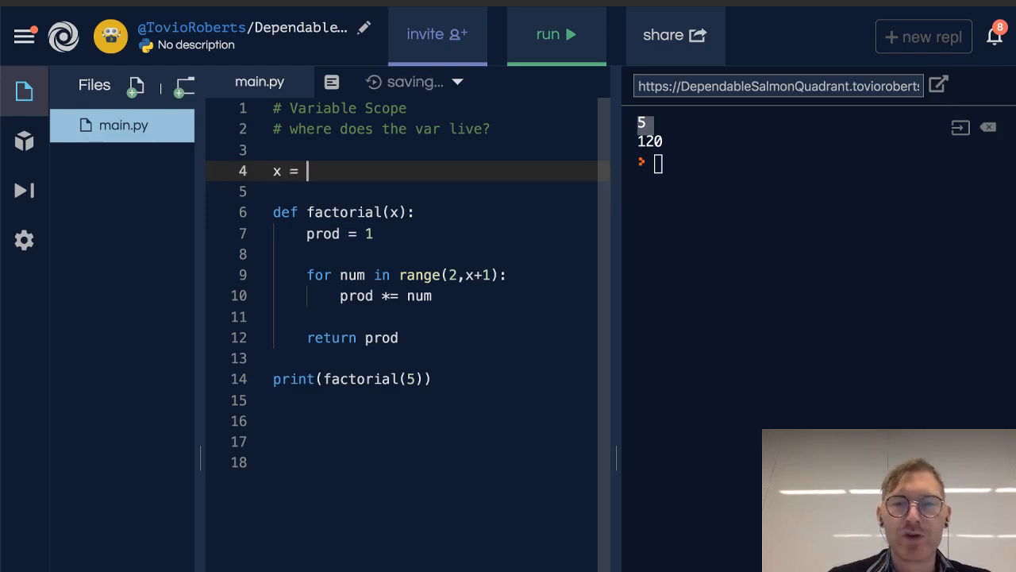
{"action": "type", "text": "200"}
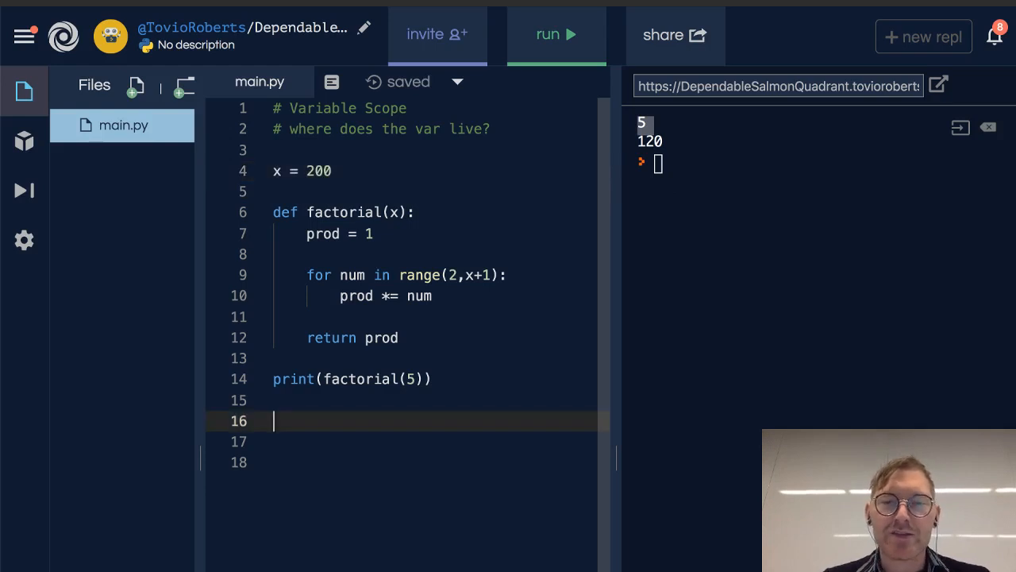
{"action": "type", "text": "print(x)"}
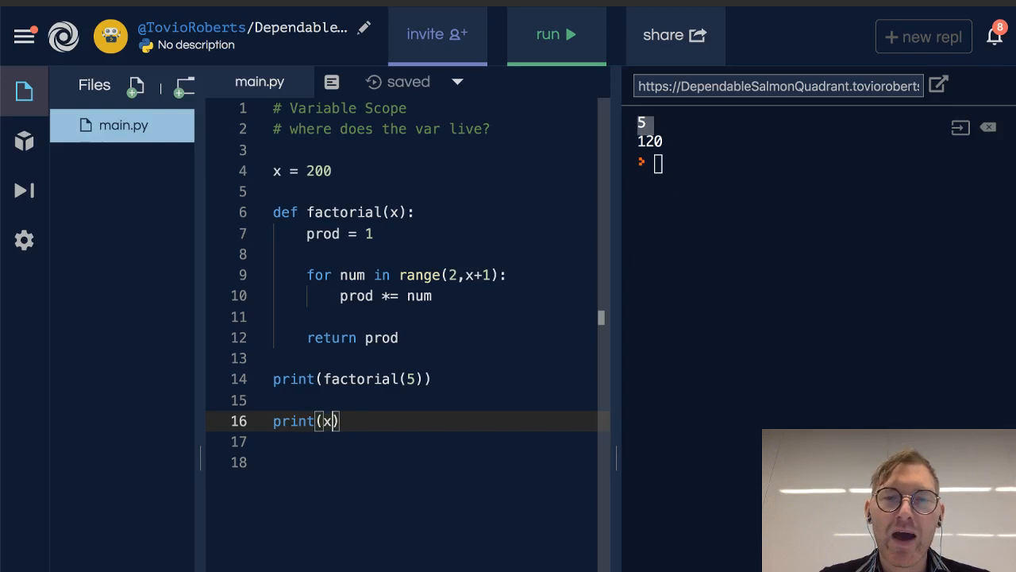
{"action": "left_click", "coordinate": [392, 213]}
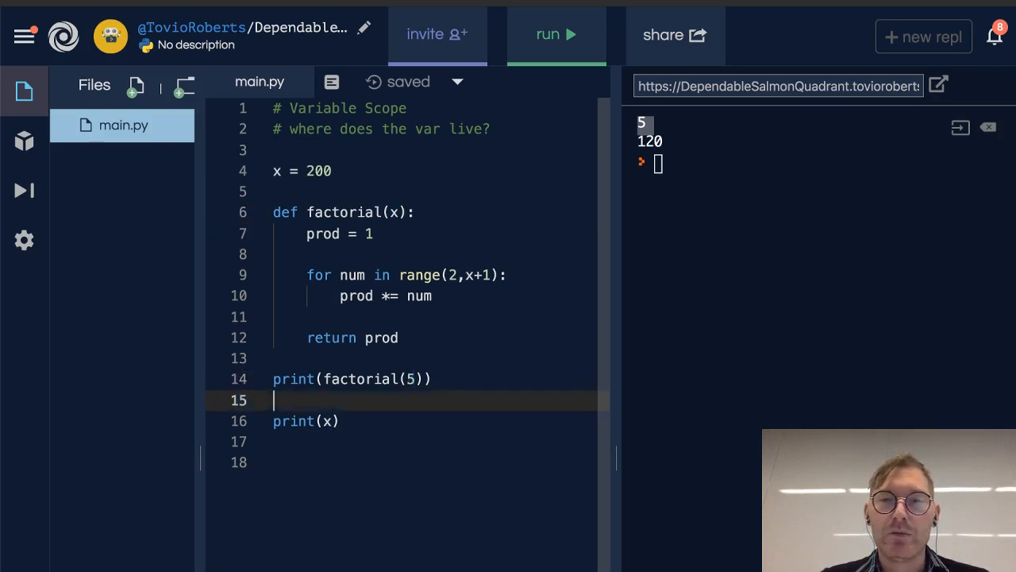
{"action": "left_click", "coordinate": [555, 35]}
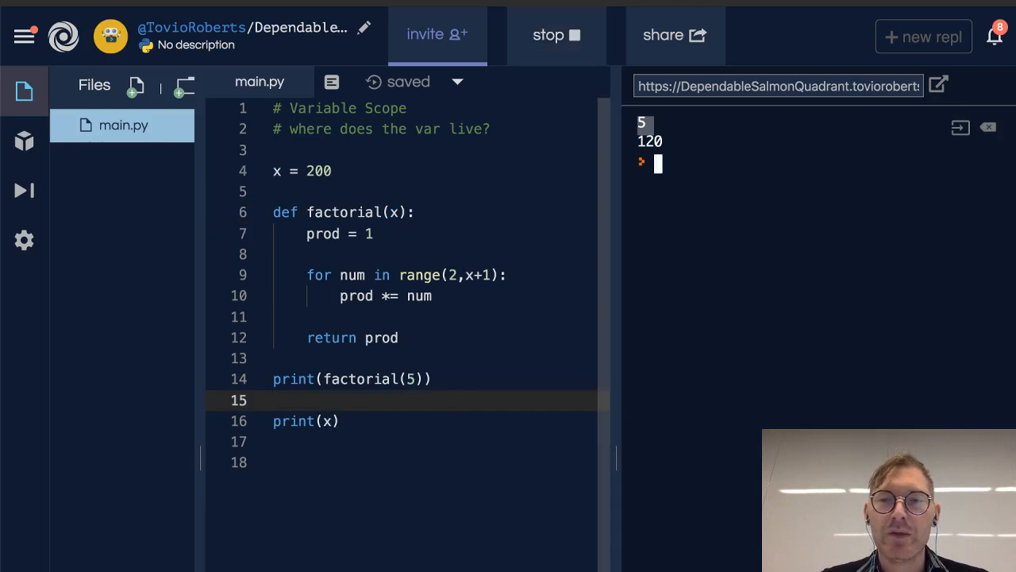
{"action": "left_click", "coordinate": [556, 35]}
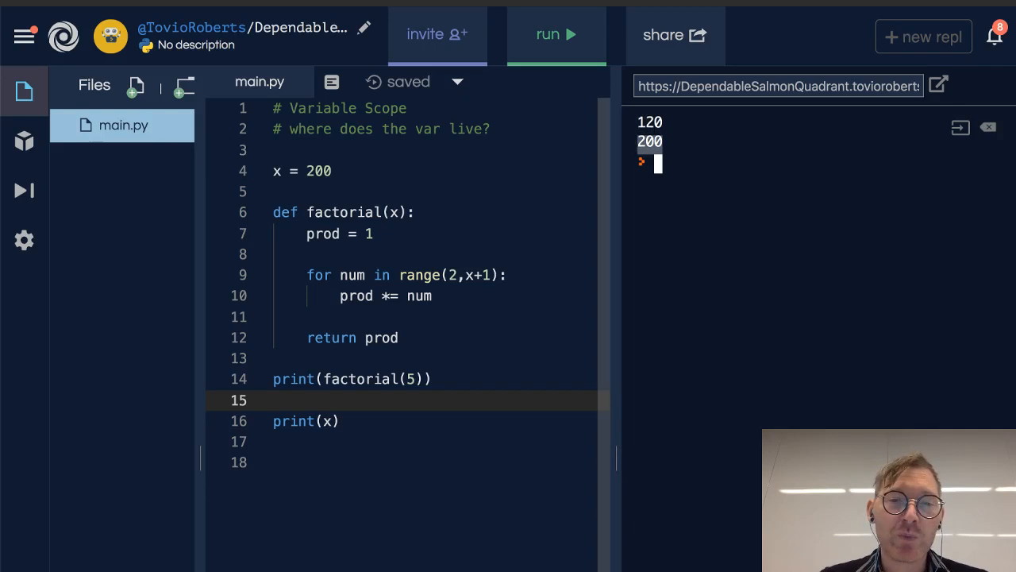
- Highlight the whole factorial function to contrast its local scope, then clear the selection
{"action": "left_click_drag", "start_coordinate": [273, 213], "coordinate": [432, 378]}
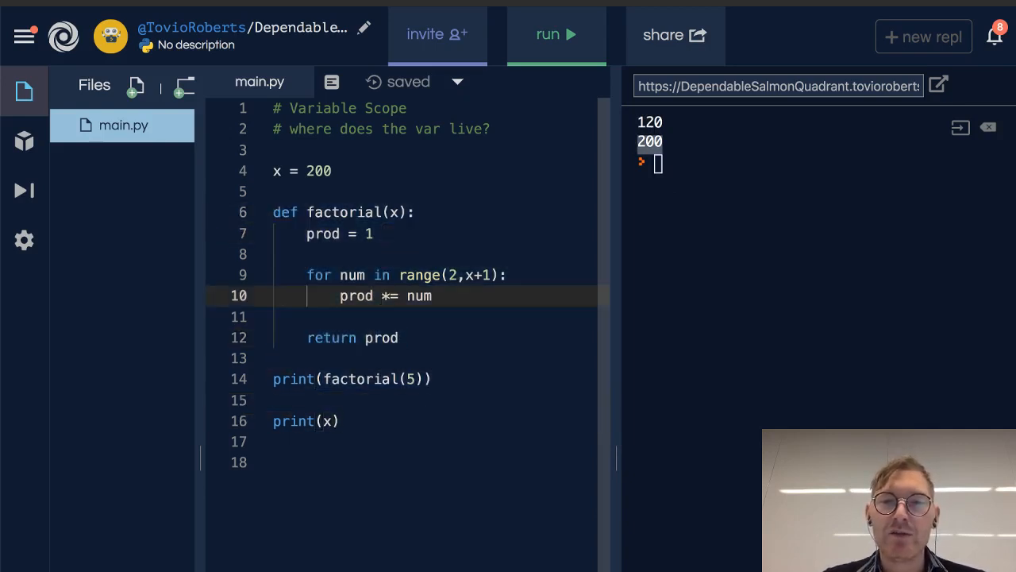
{"action": "left_click_drag", "start_coordinate": [273, 213], "coordinate": [400, 337]}
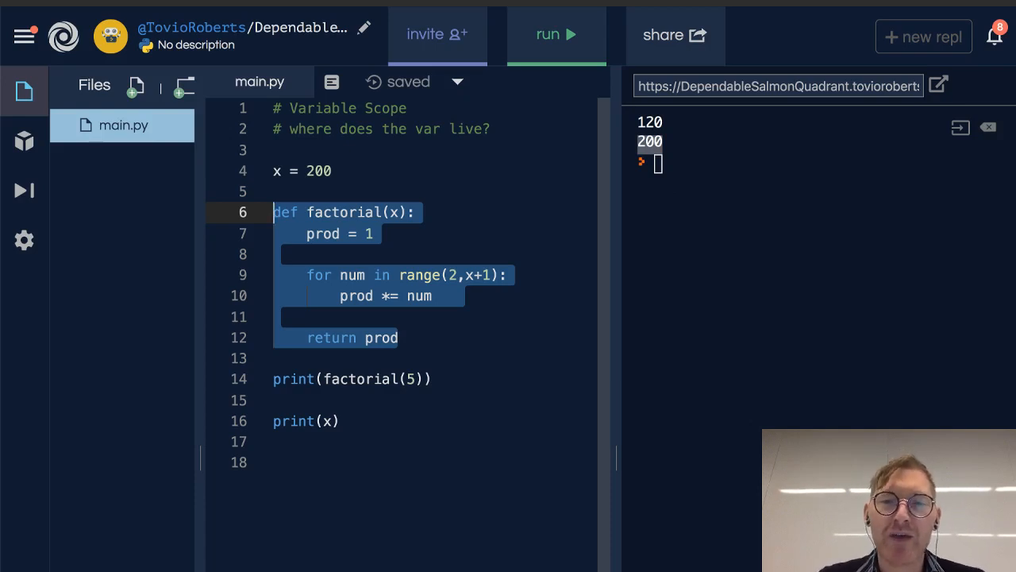
{"action": "left_click", "coordinate": [397, 213]}
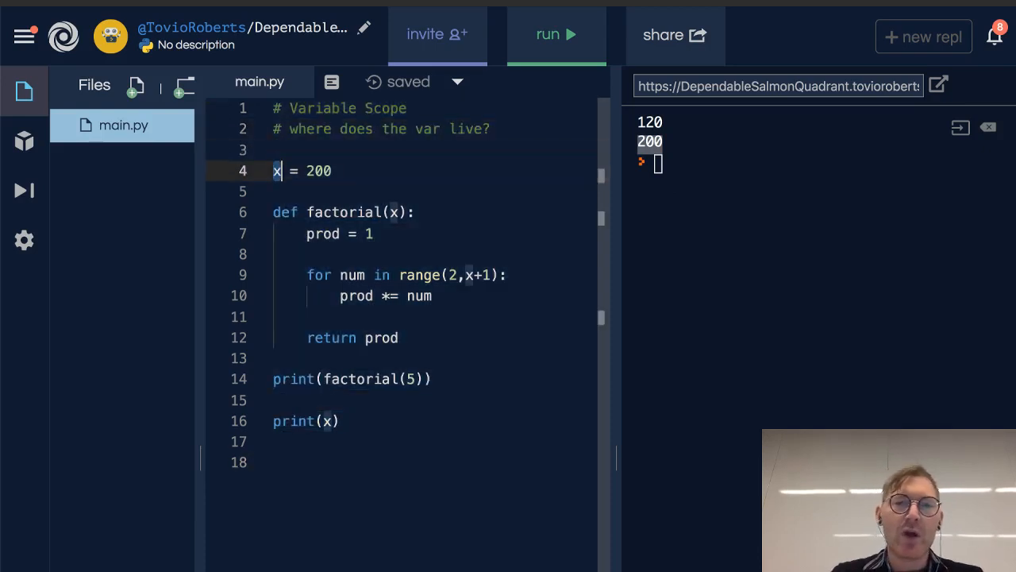
- Rename the global to y = 200, add print(y) after the loop, comment out print(x), run for 200 then 120
{"action": "type", "text": "y"}
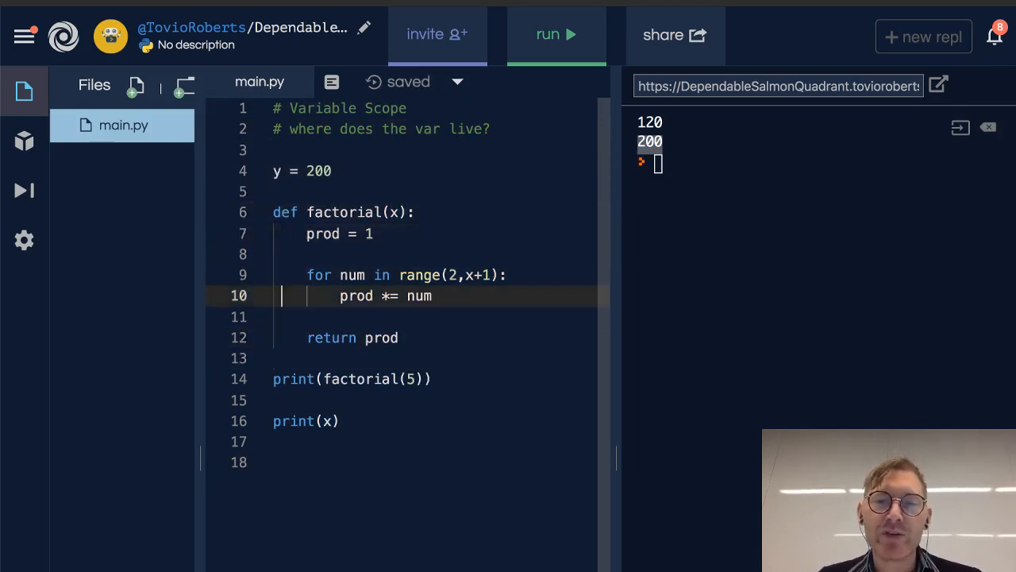
{"action": "key", "text": "Enter"}
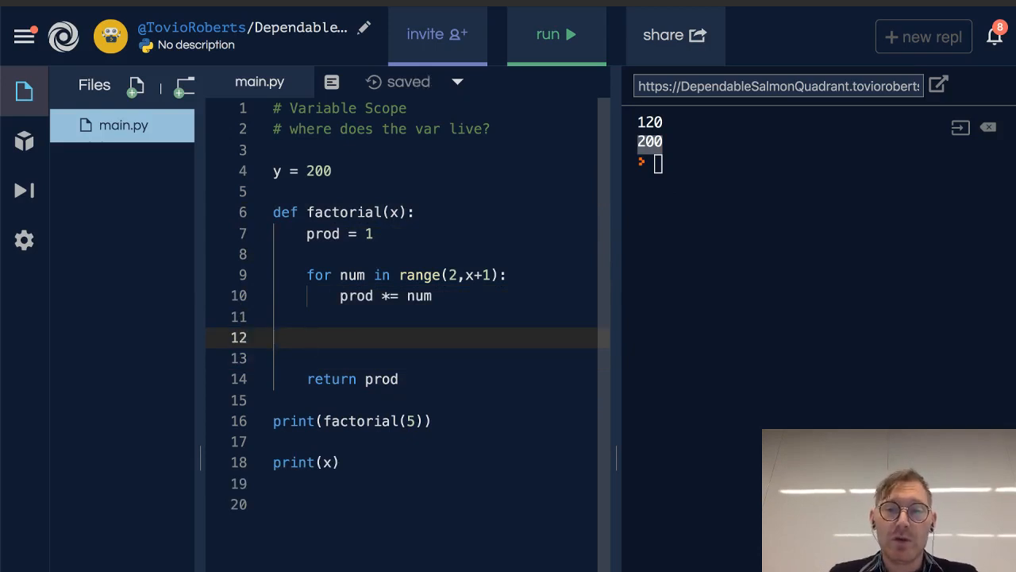
{"action": "type", "text": "print(y)"}
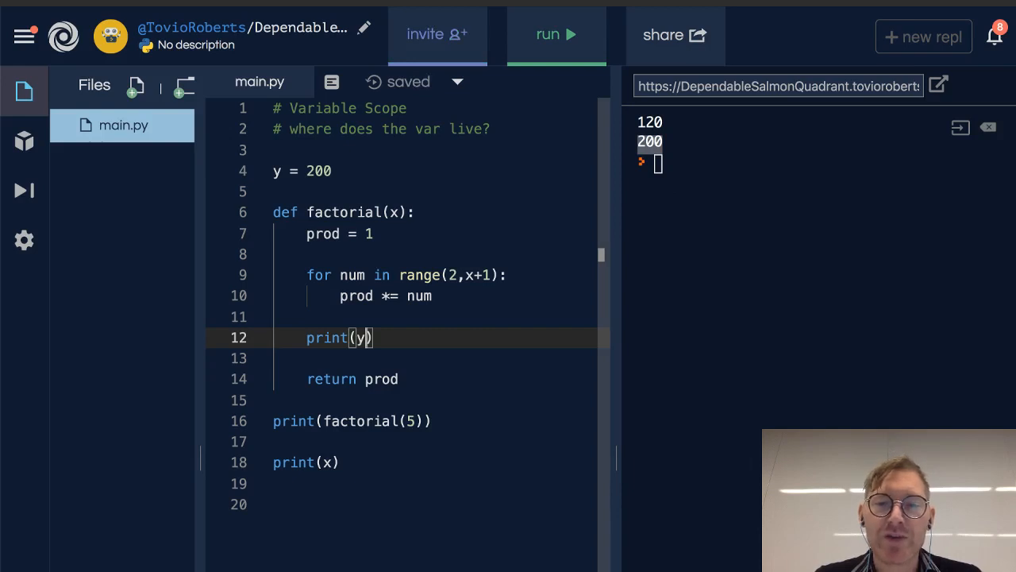
{"action": "left_click", "coordinate": [308, 462]}
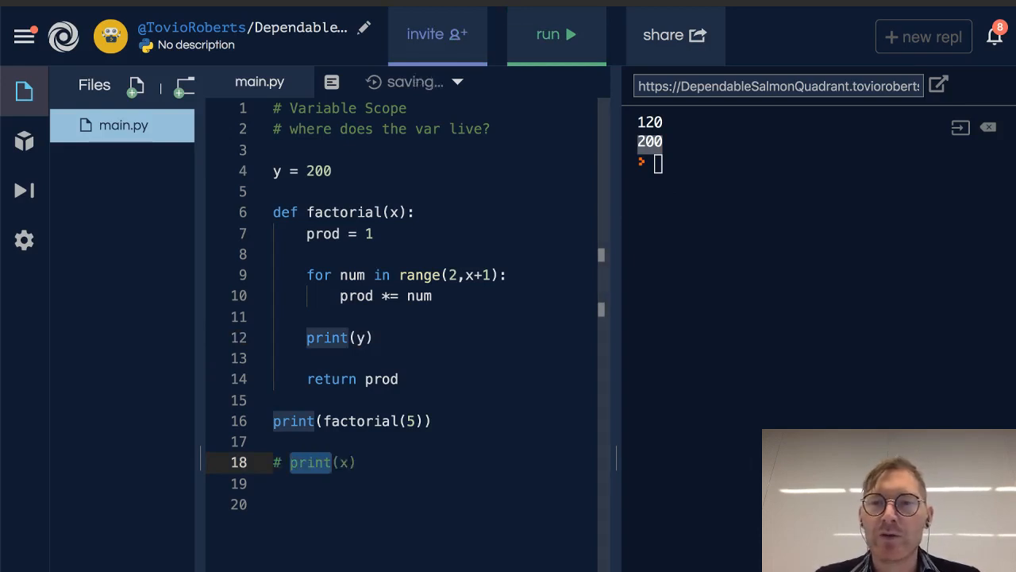
{"action": "left_click", "coordinate": [555, 35]}
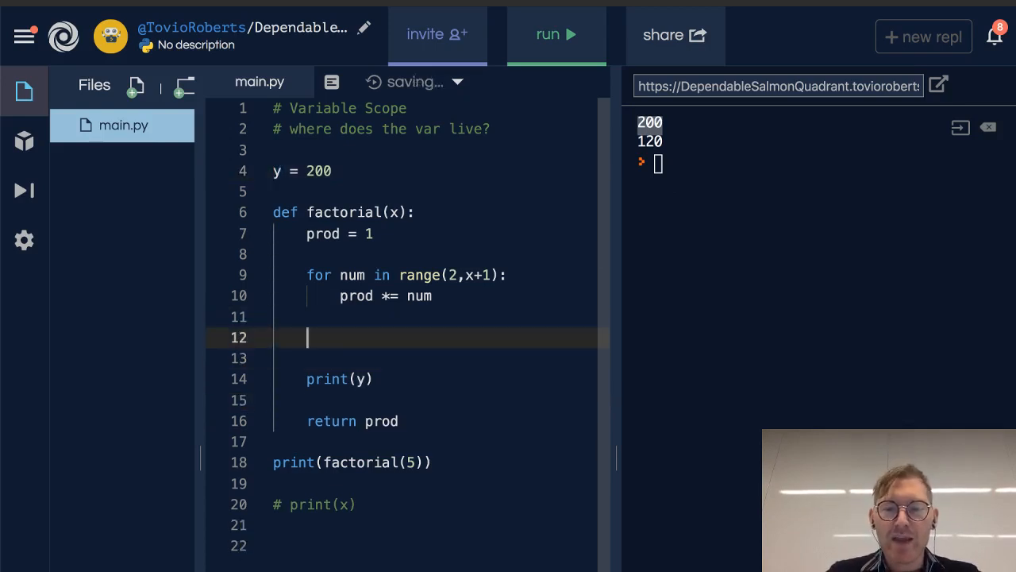
- Add local y = 50 inside factorial, end with print(y), and run to get 50, 120, 200
{"action": "type", "text": "y = 50"}
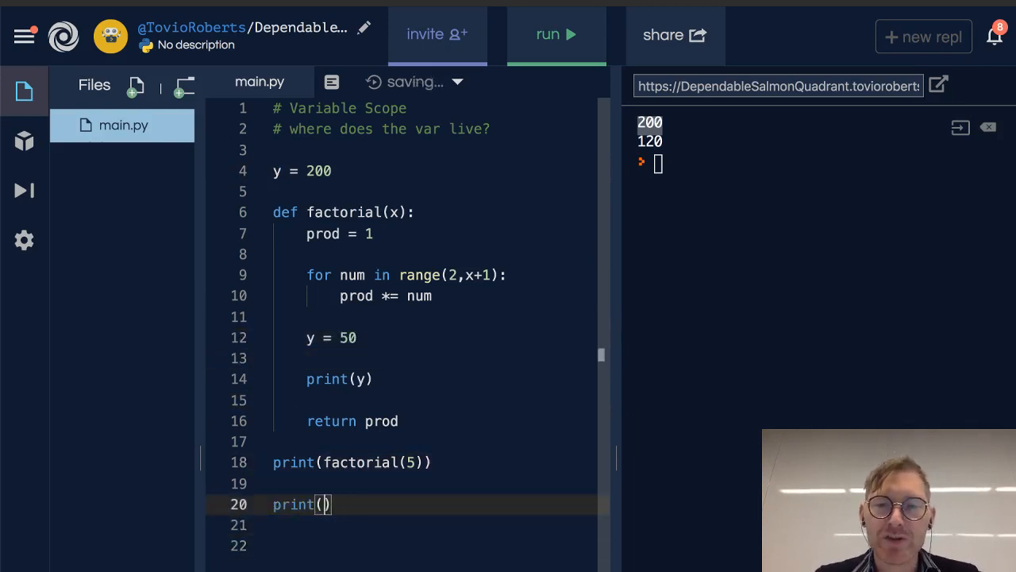
{"action": "type", "text": "y"}
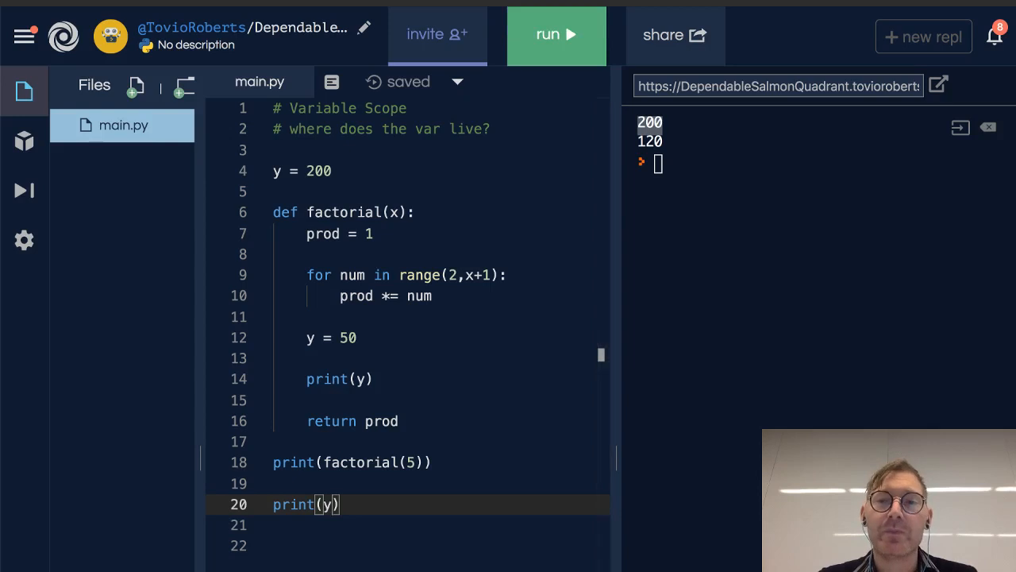
{"action": "left_click", "coordinate": [556, 35]}
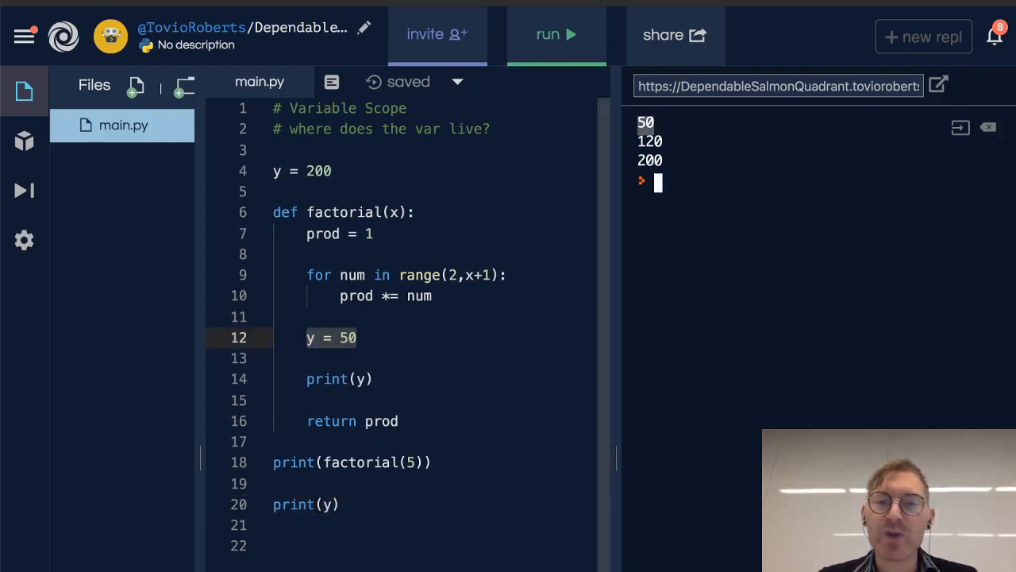
{"action": "double_click", "coordinate": [359, 462]}
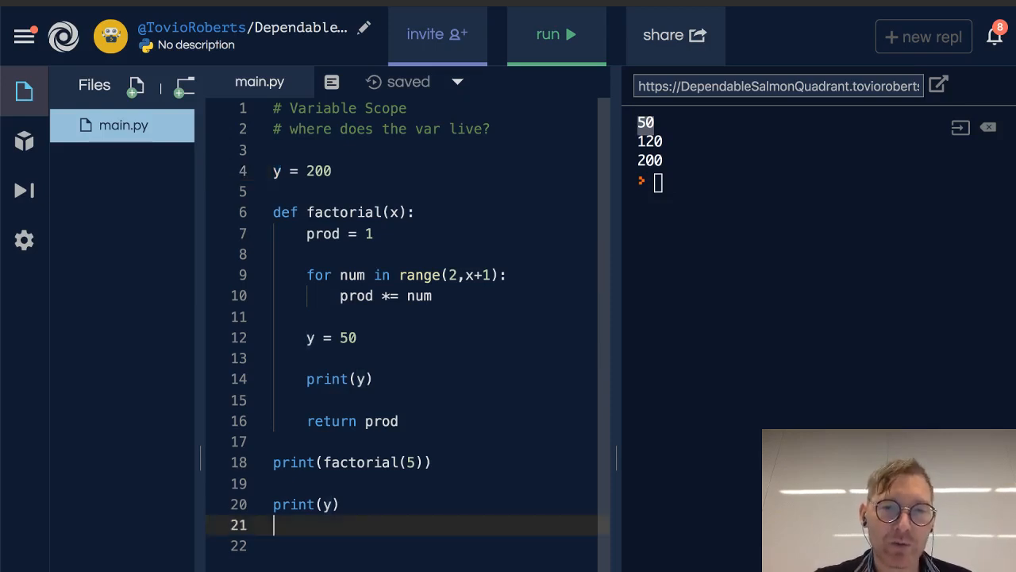
{"action": "left_click", "coordinate": [556, 35]}
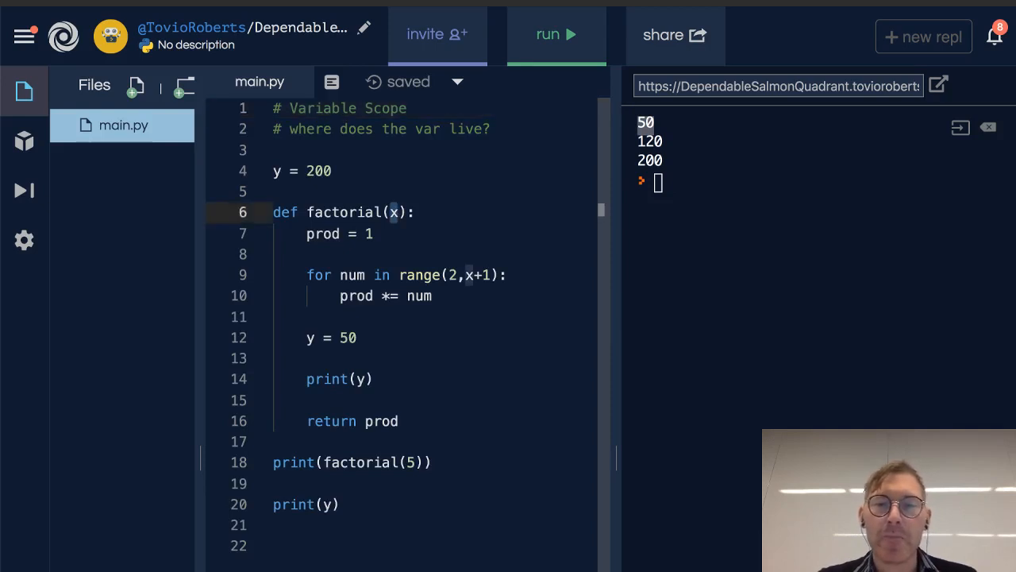
{"action": "left_click_drag", "start_coordinate": [412, 213], "coordinate": [400, 421]}
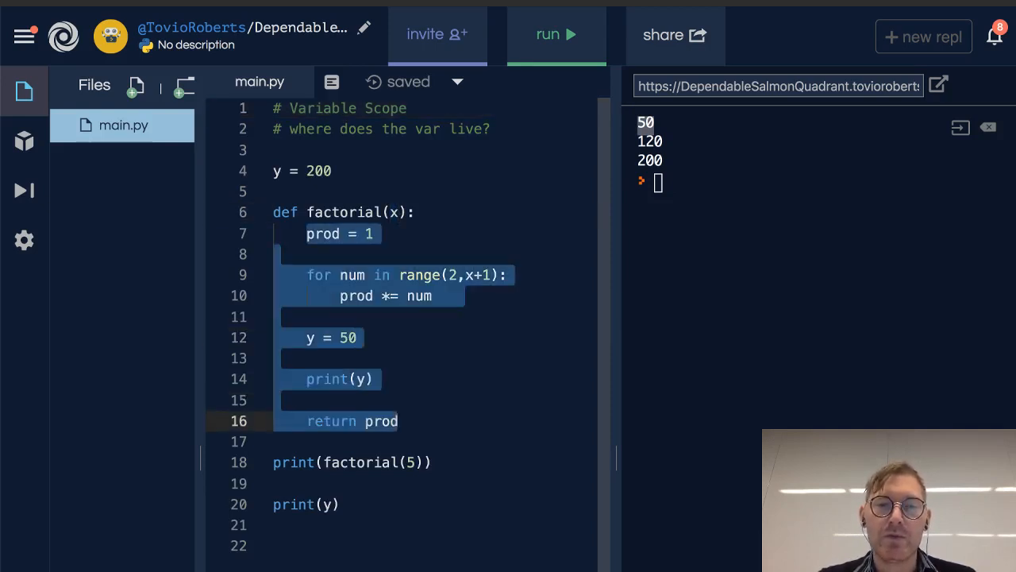